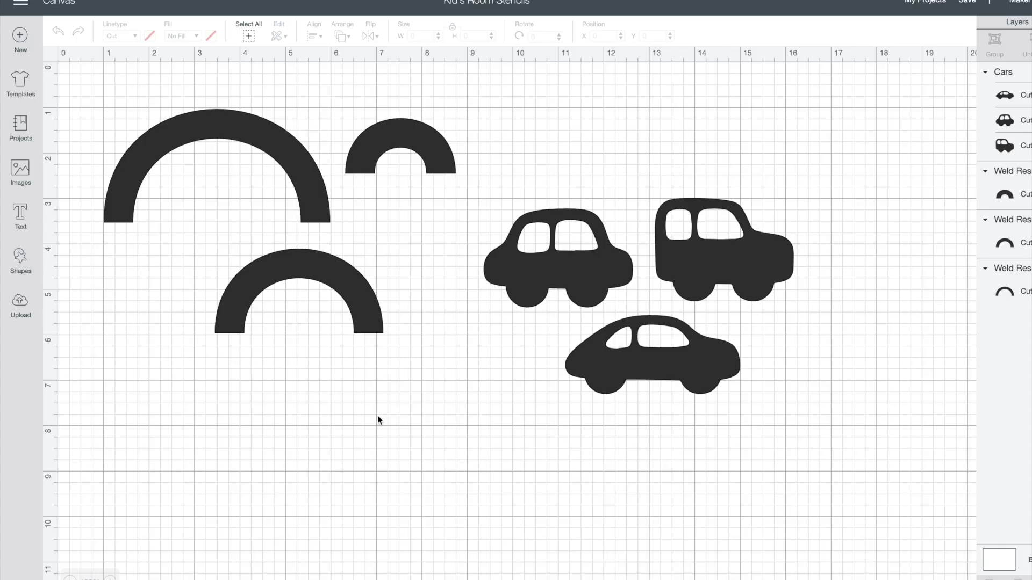
mouse_move(9, 129)
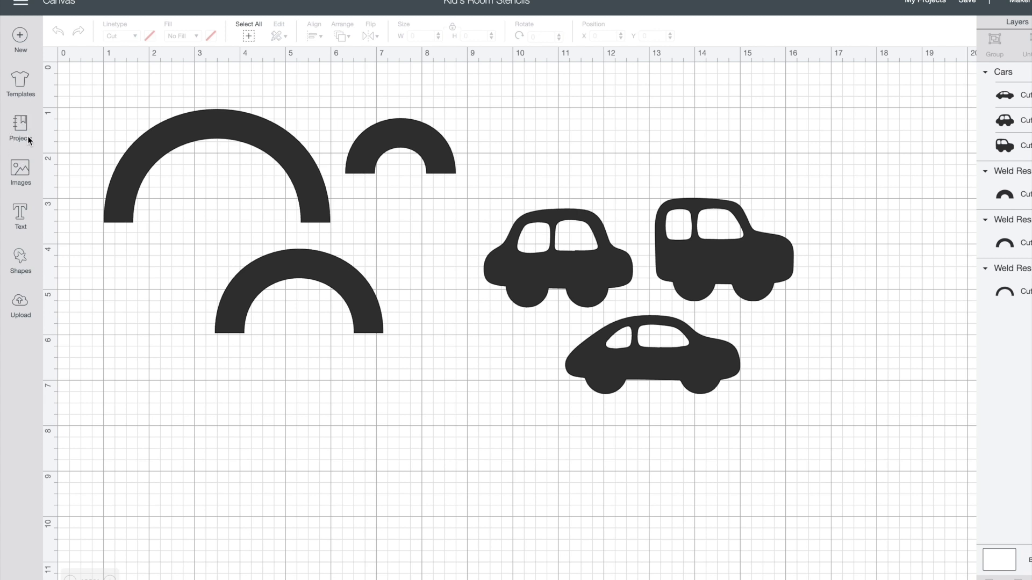
mouse_move(26, 176)
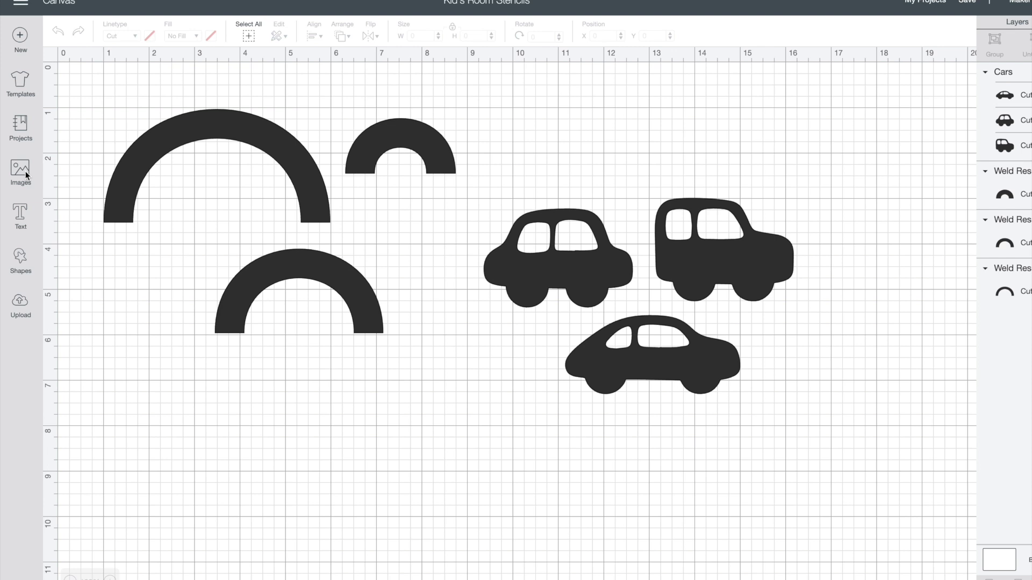
mouse_move(19, 171)
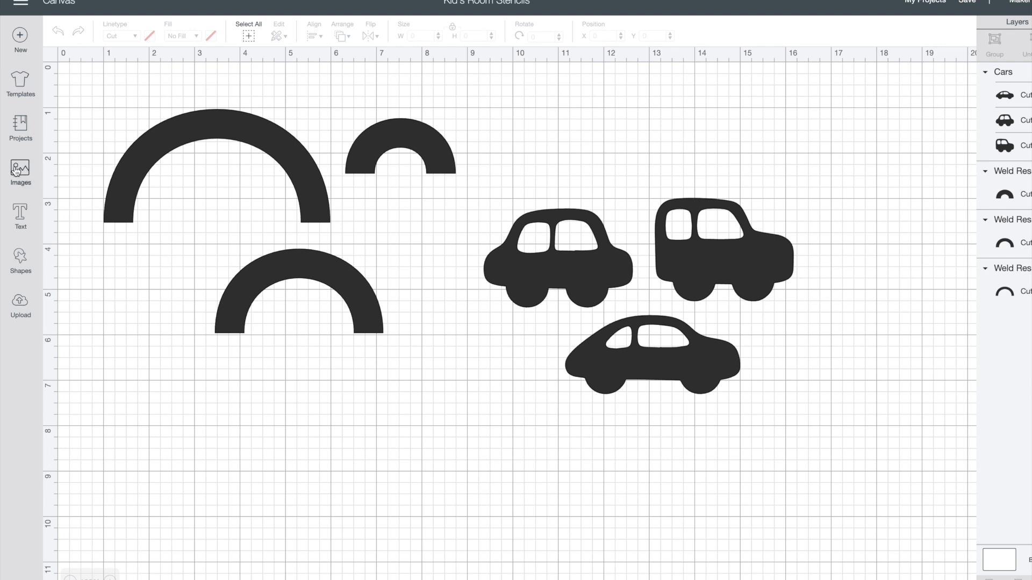
- Search the image library for "car" and browse through the car designs
click(20, 171)
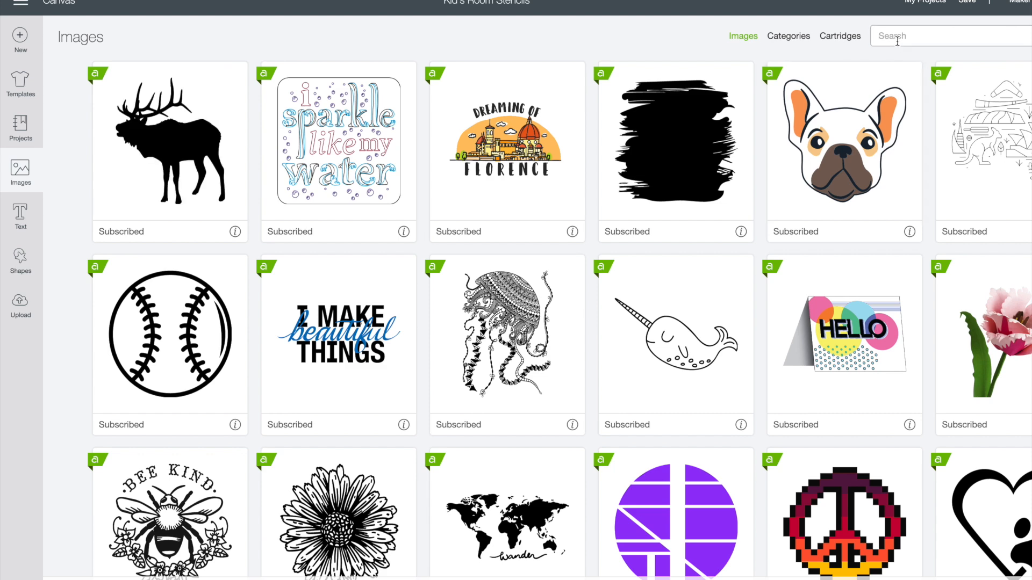
text(car)
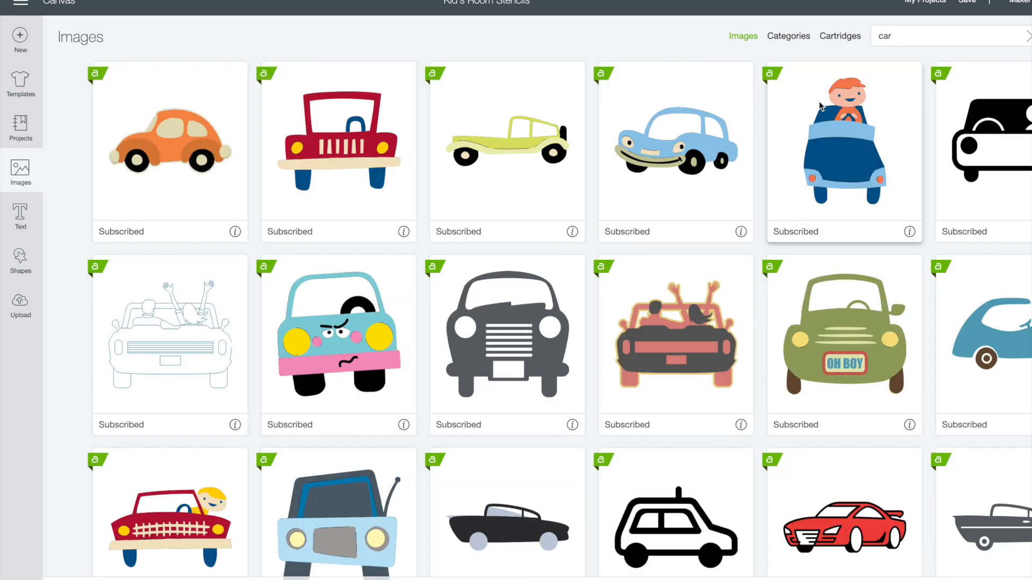
scroll(down, 3)
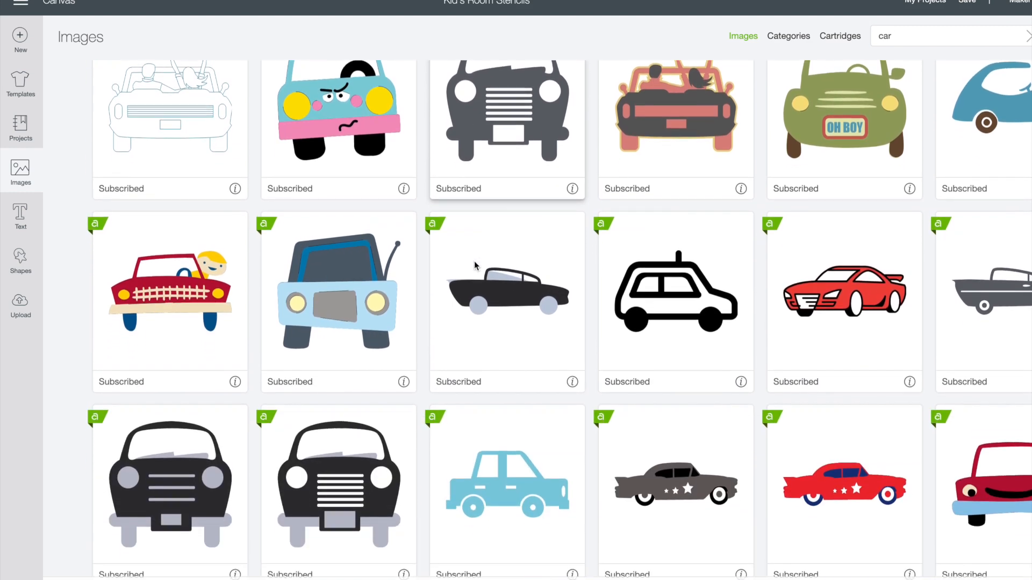
scroll(down, 3)
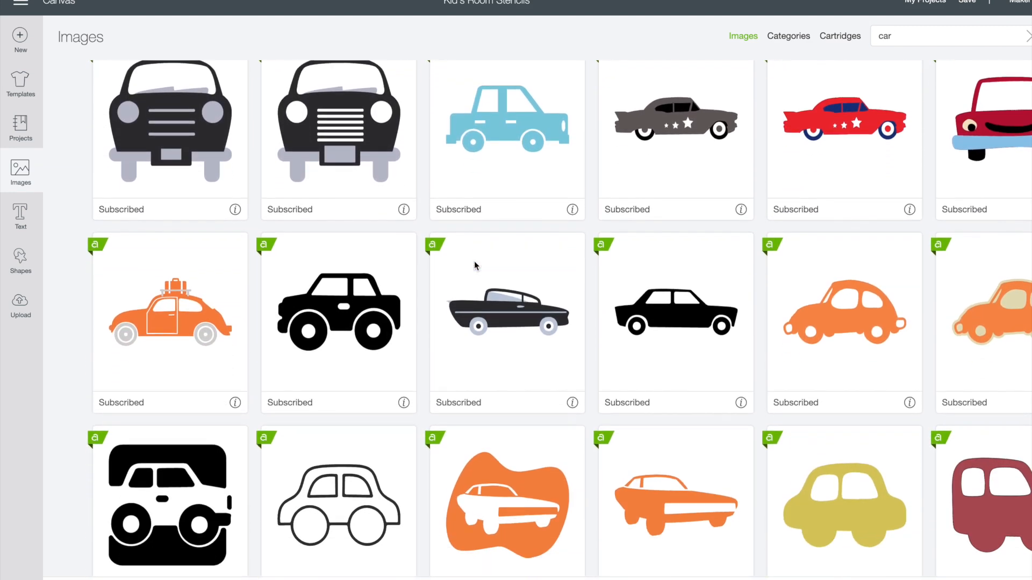
scroll(down, 3)
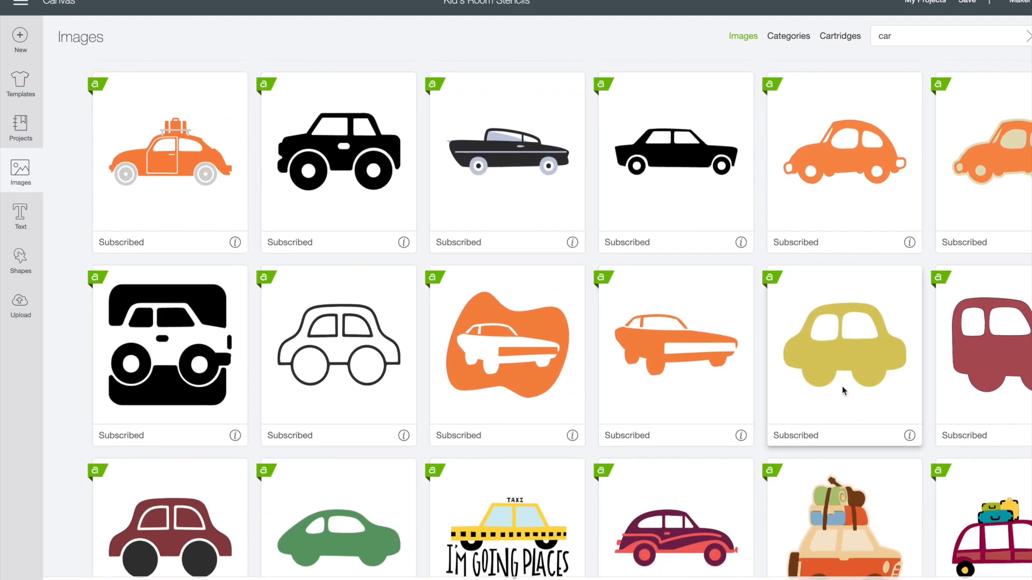
- Insert the yellow car, place and resize it below the black cars, then nudge the black cars into place
click(844, 352)
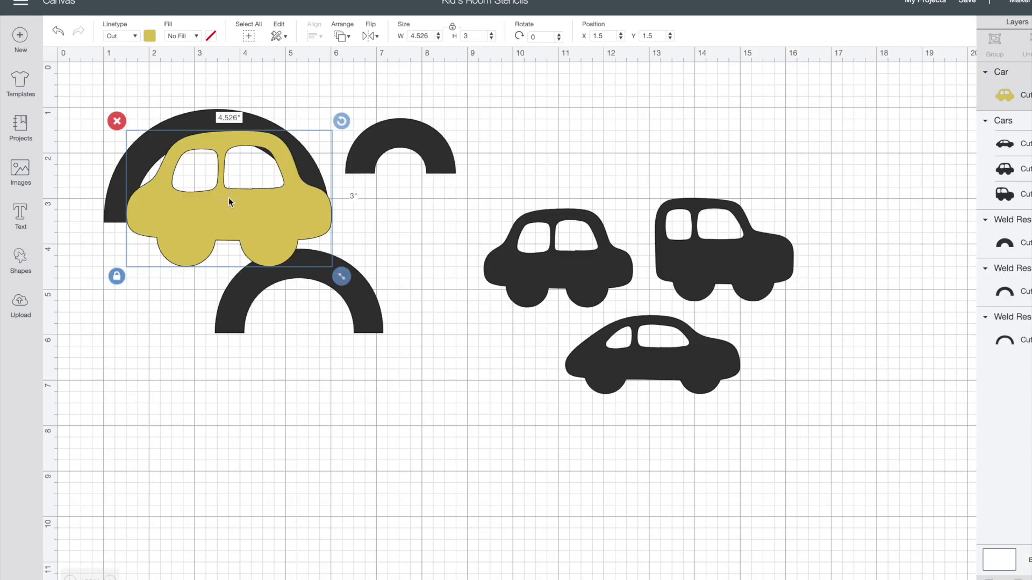
drag(230, 202, 546, 513)
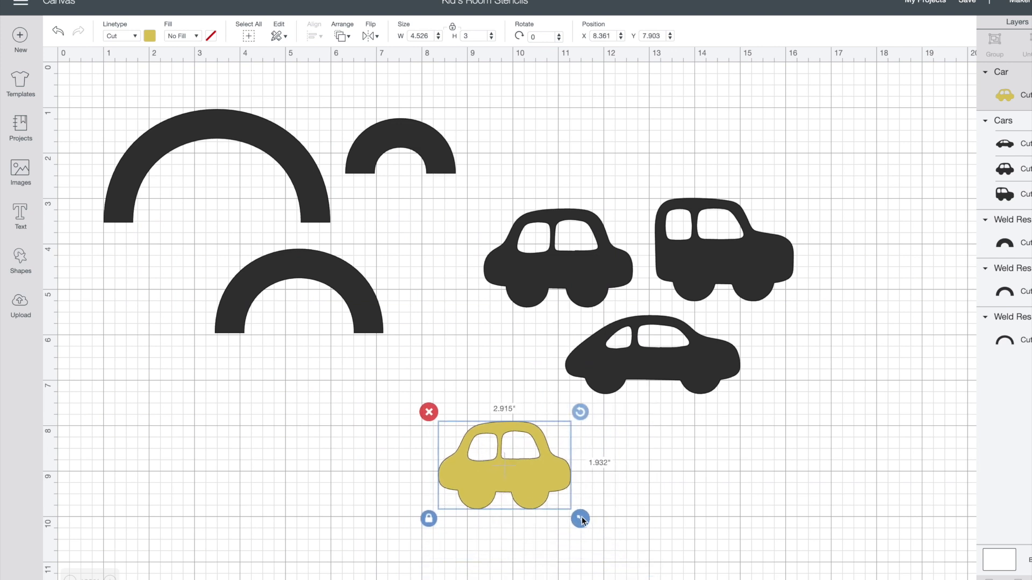
drag(580, 519, 636, 514)
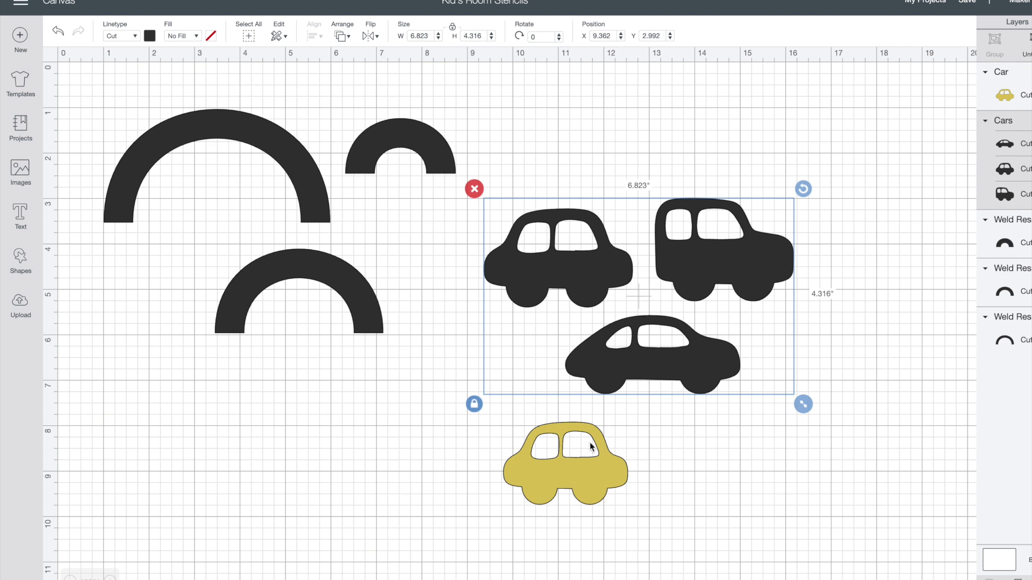
drag(564, 461, 552, 253)
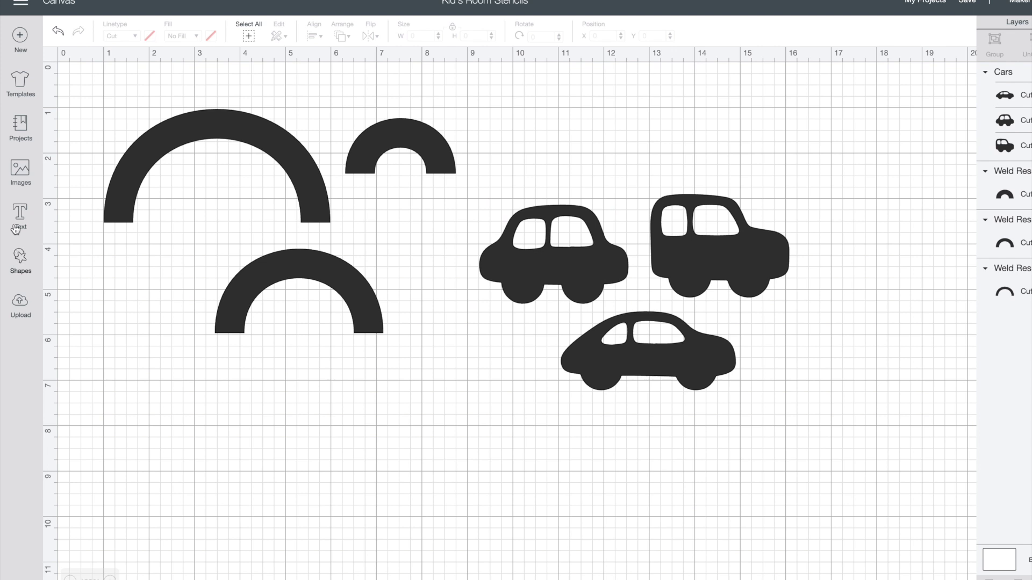
mouse_move(20, 177)
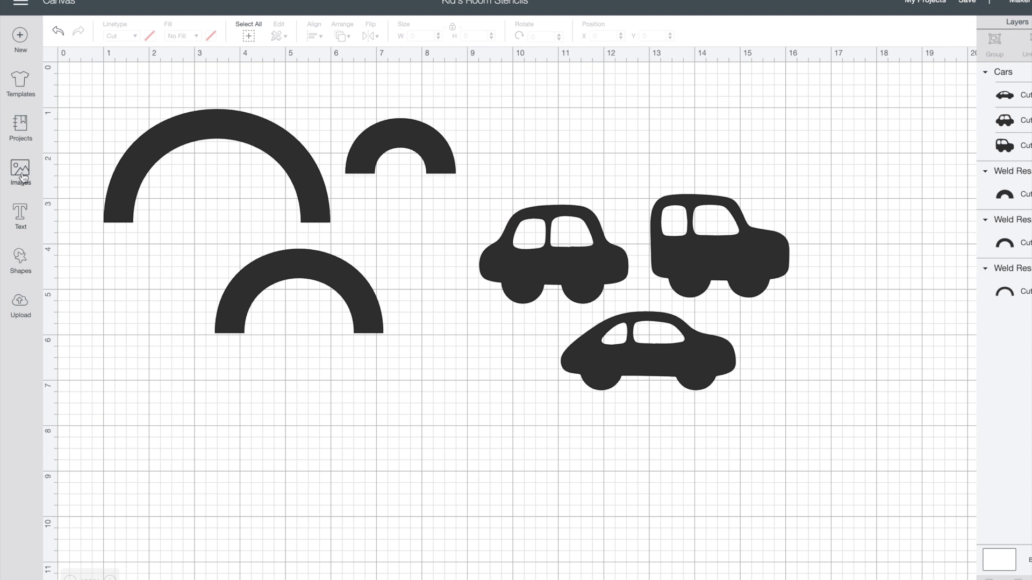
- Search the image library for "rain" and browse through the rainbow designs
click(21, 170)
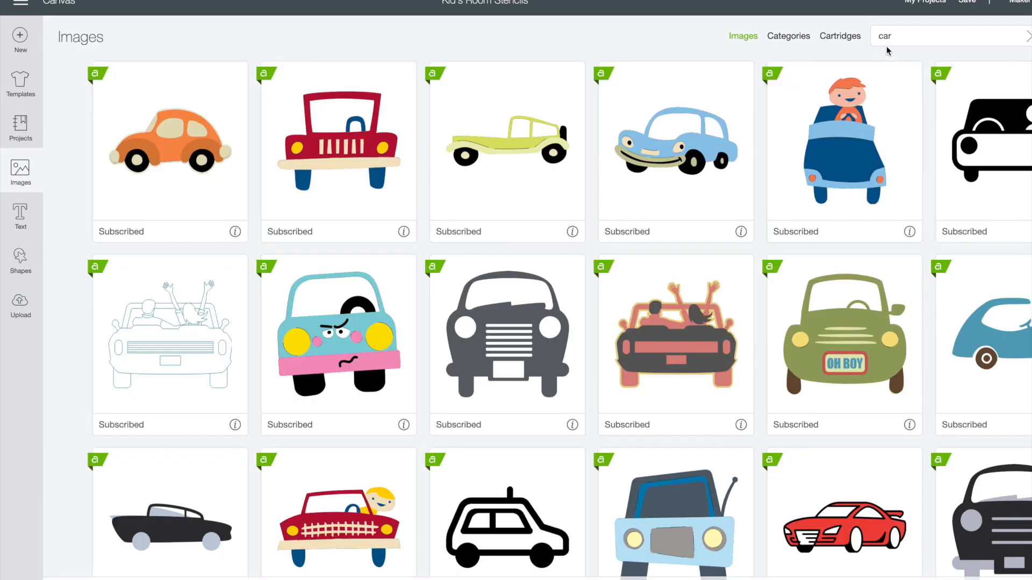
text(rainbow)
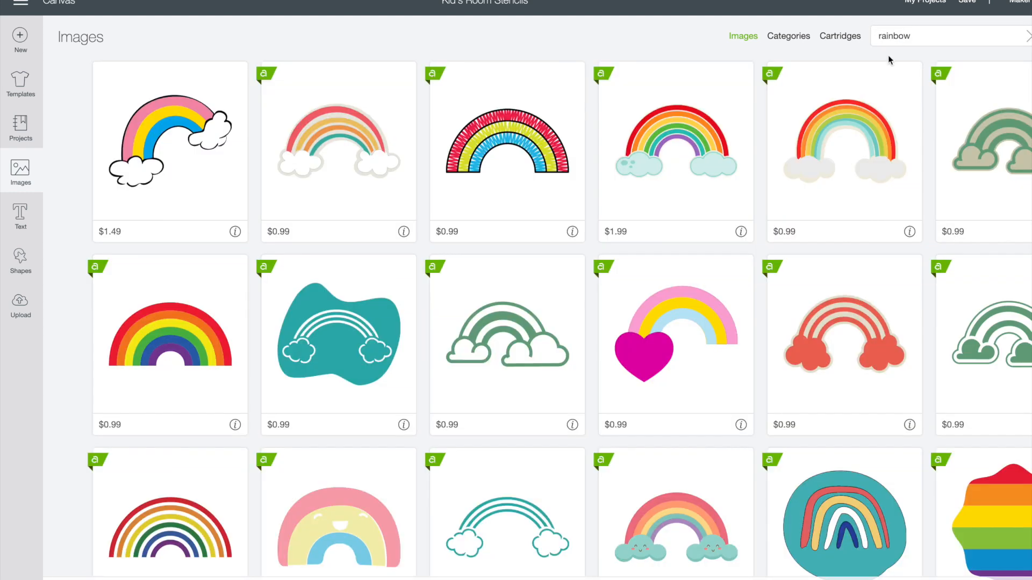
scroll(down, 3)
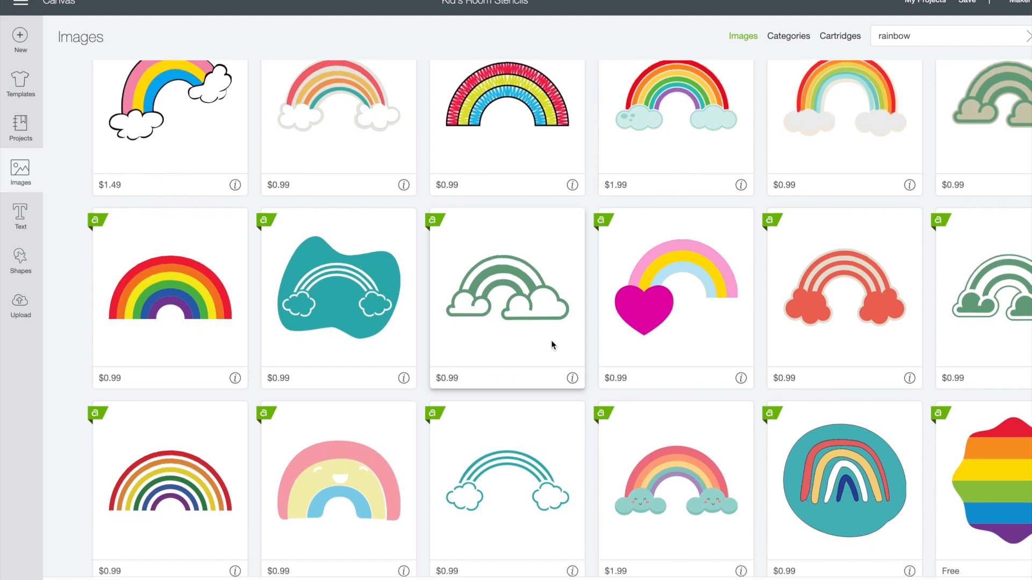
scroll(down, 3)
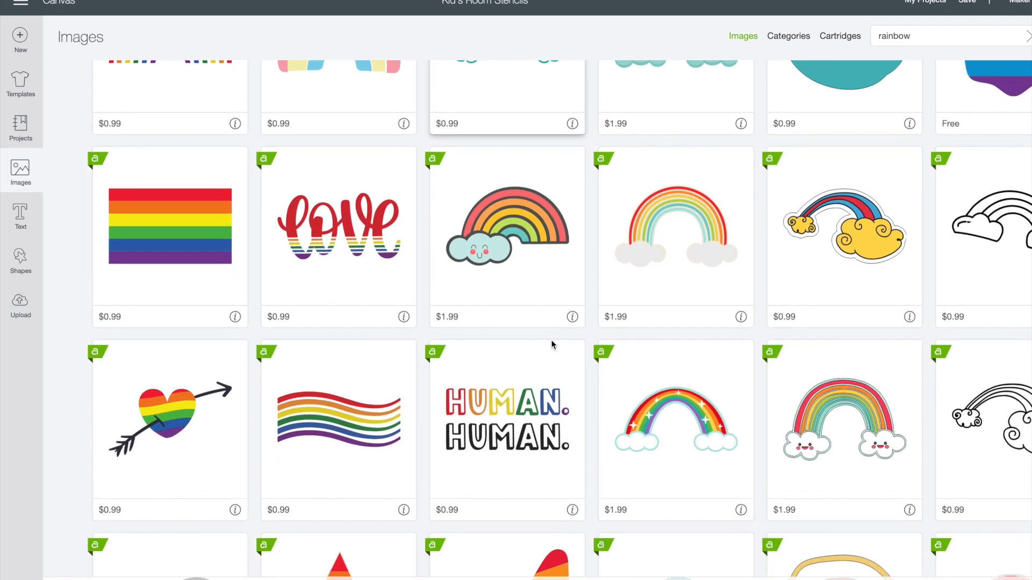
scroll(down, 3)
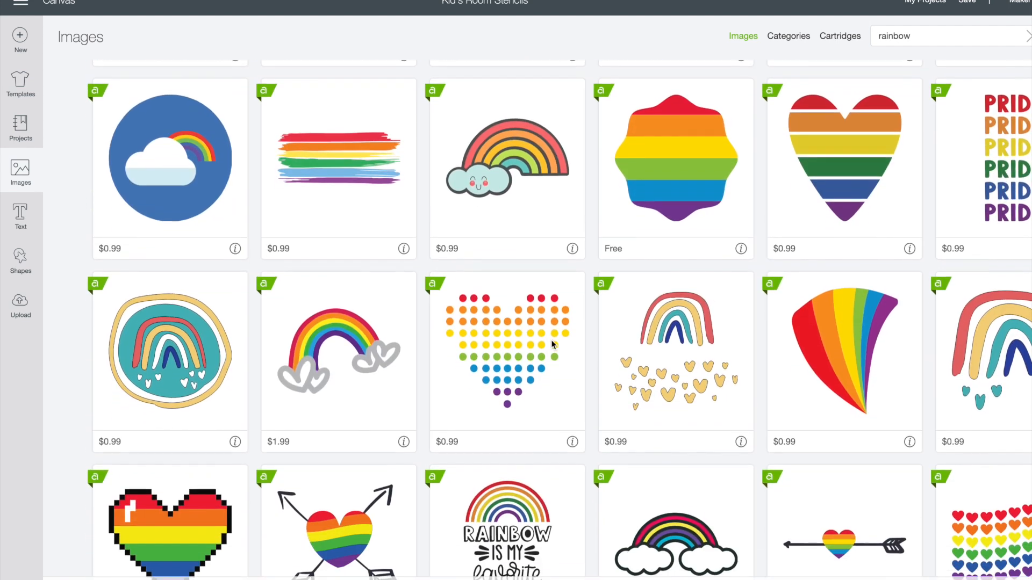
scroll(down, 3)
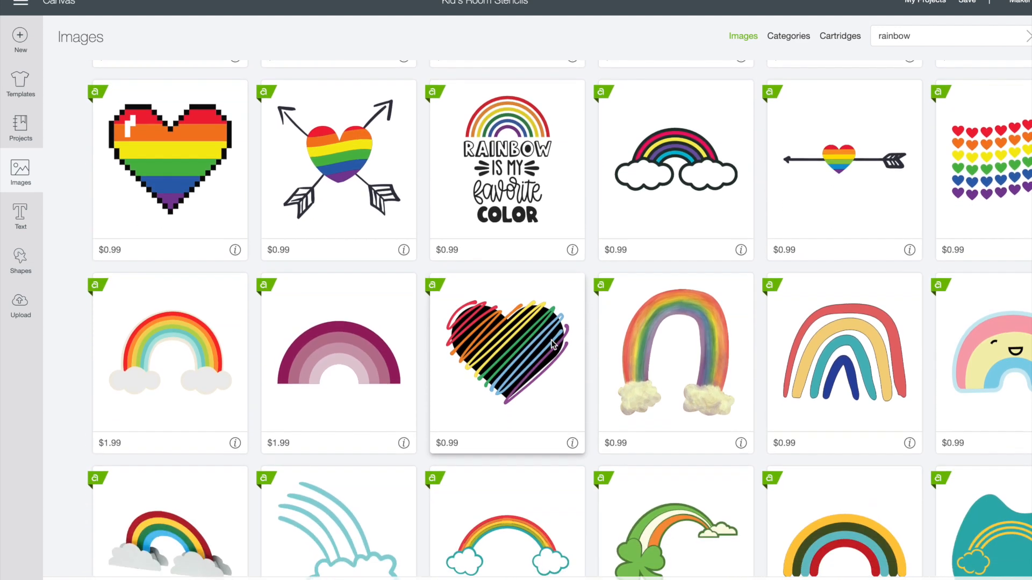
scroll(up, 3)
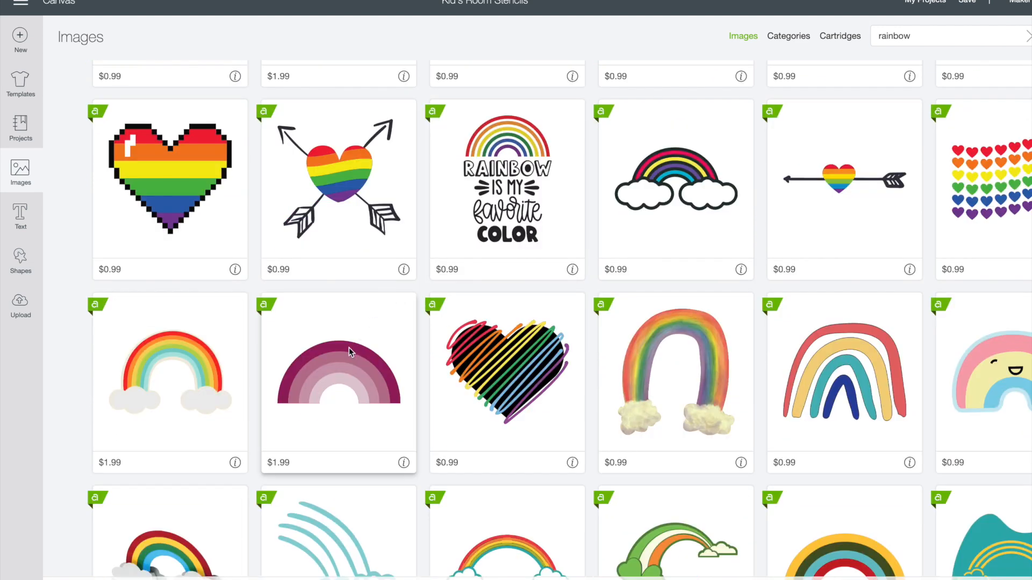
- Insert the maroon-and-pink rainbow, move it into empty canvas space and ungroup it into separate arcs
click(339, 373)
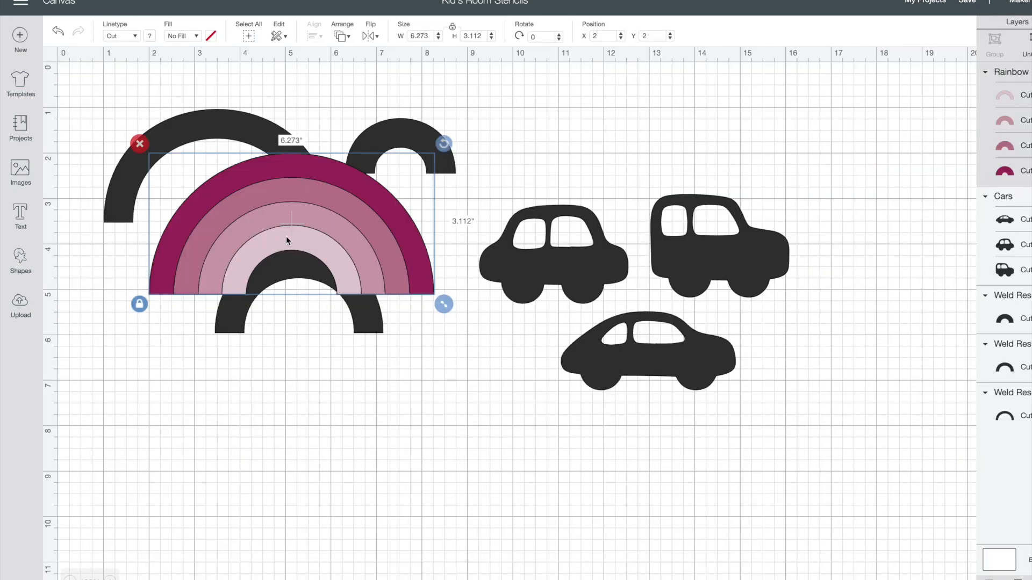
drag(286, 239, 267, 441)
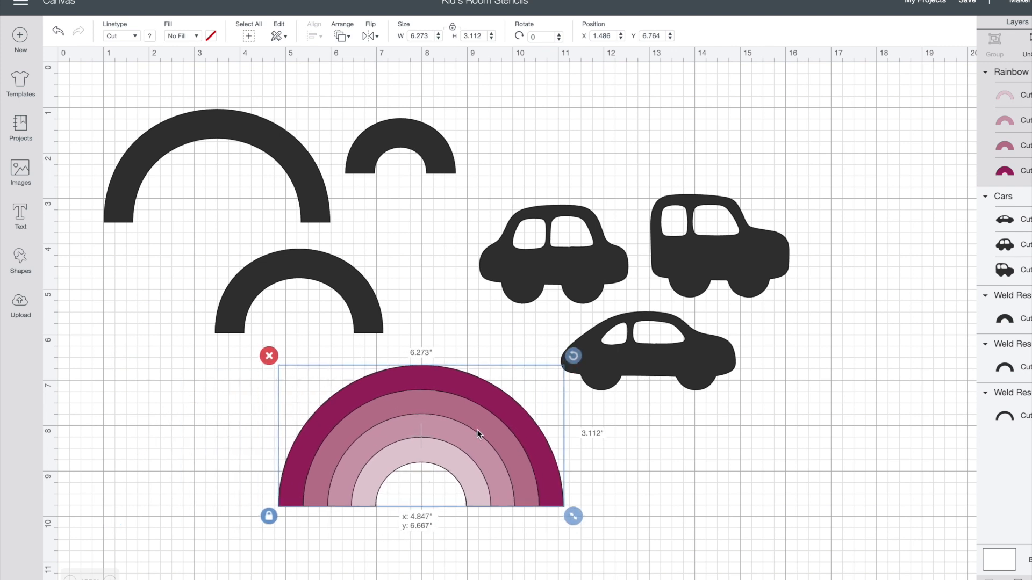
scroll(down, 3)
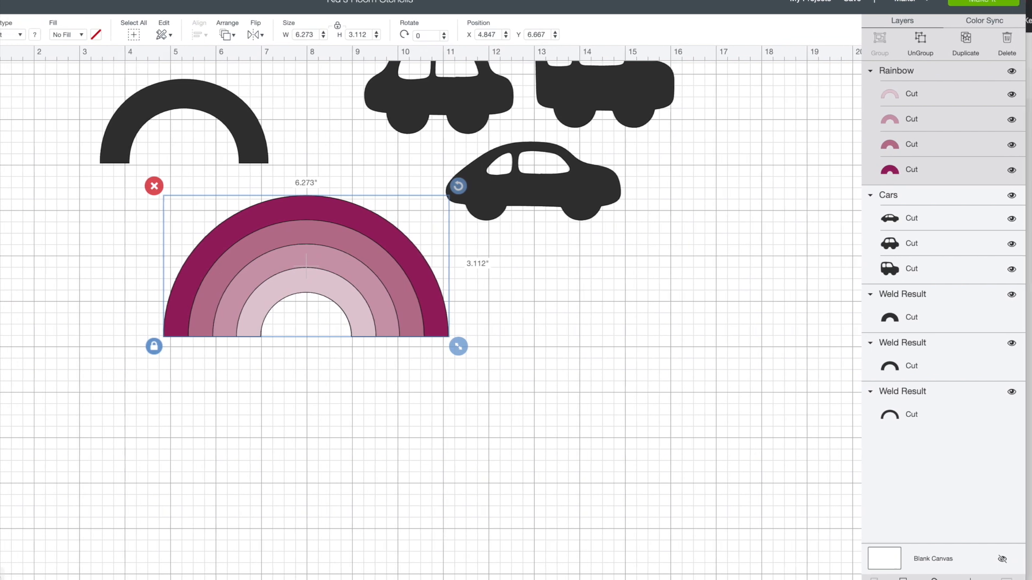
drag(306, 267, 273, 322)
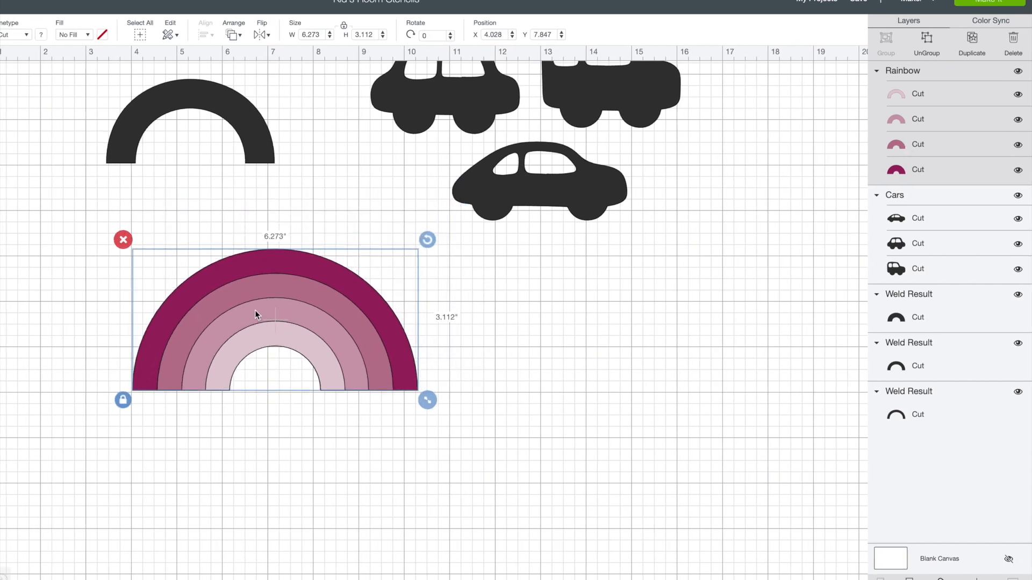
mouse_move(926, 53)
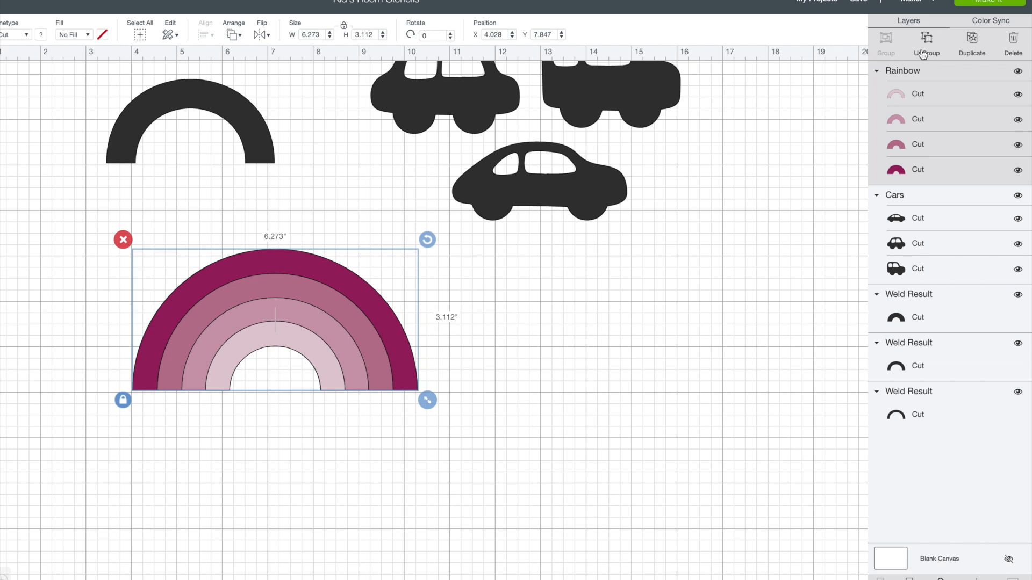
click(925, 37)
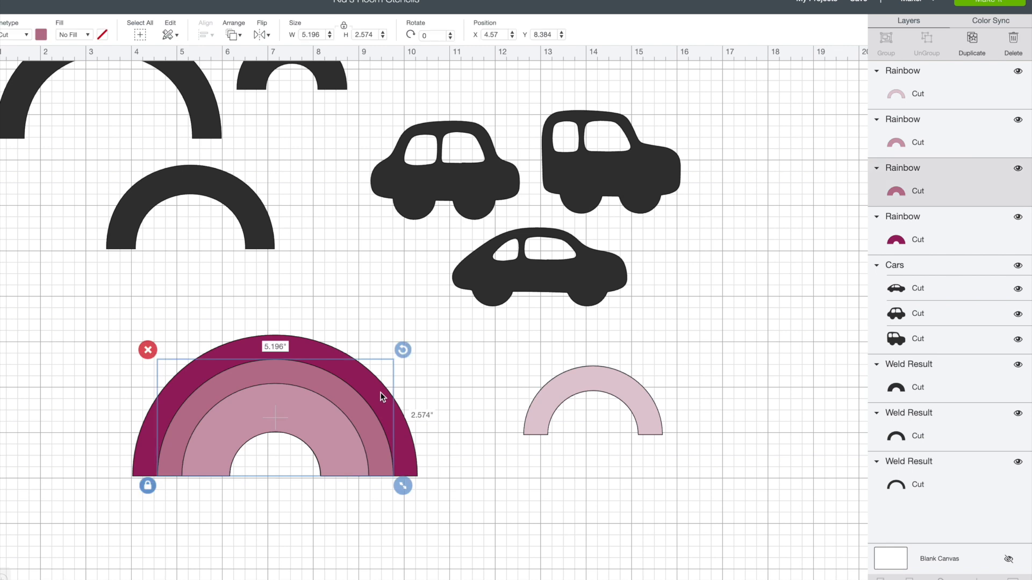
- Pull the rainbow arcs apart and slice the lightest arc out of the pink arc
drag(402, 485, 515, 494)
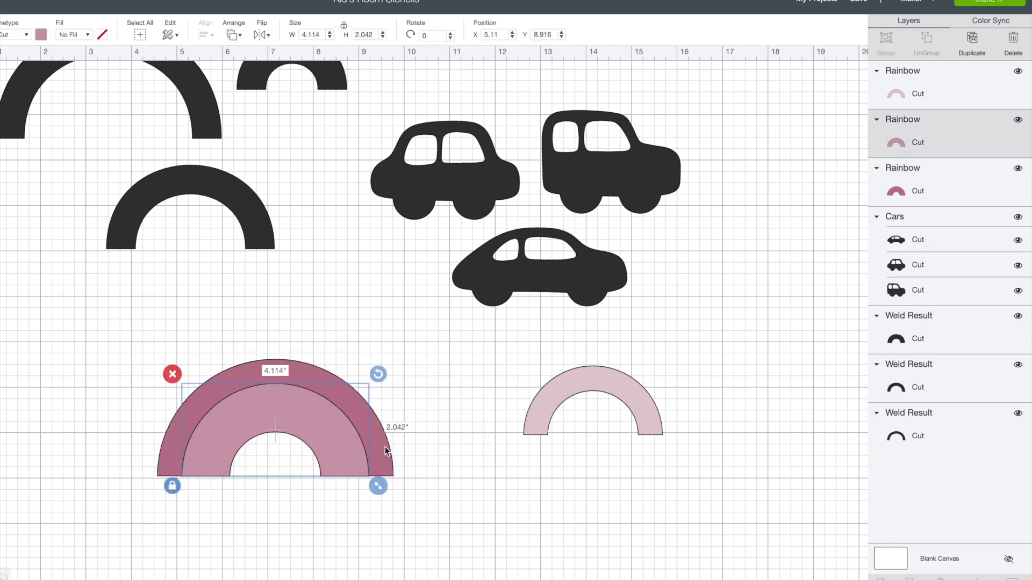
drag(377, 486, 402, 486)
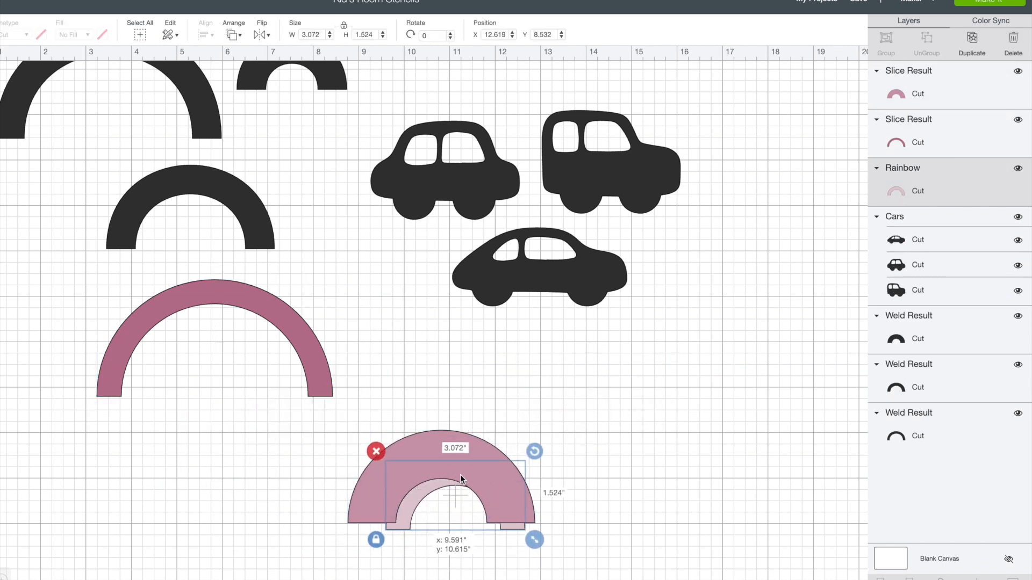
drag(459, 479, 281, 438)
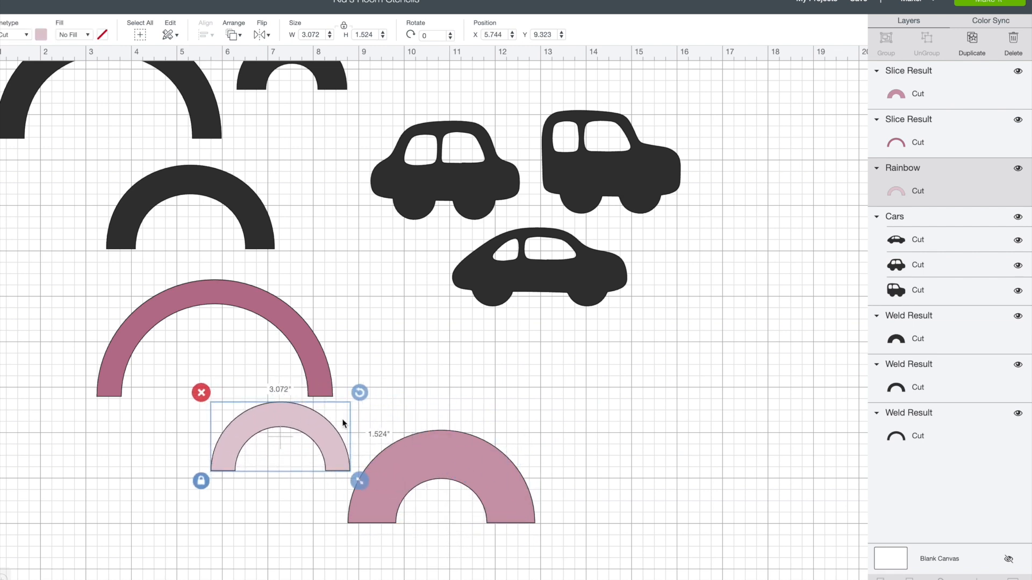
- Set the lightest arc back inside the pink arc and select both arcs together
drag(280, 437, 572, 385)
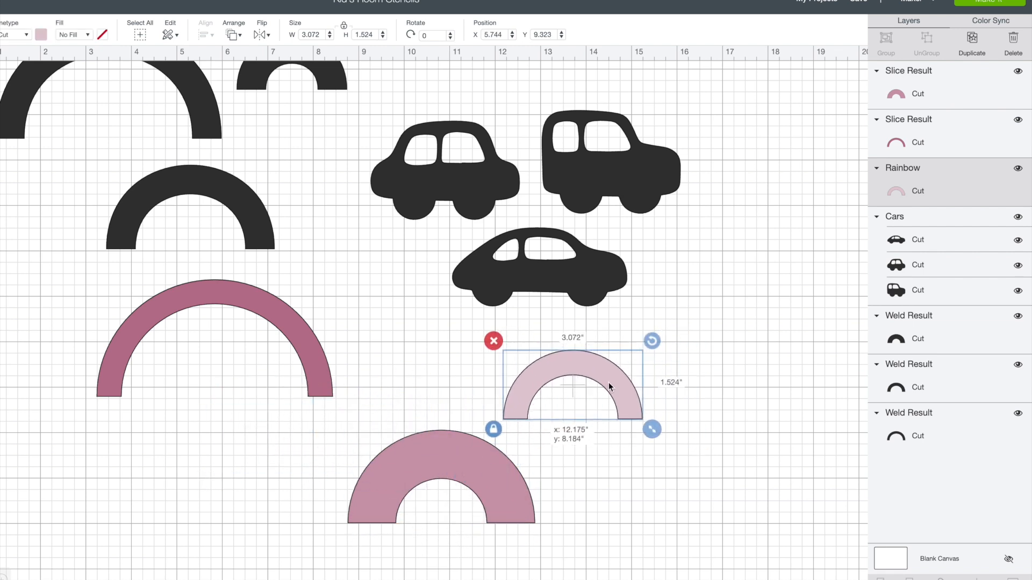
drag(571, 386, 439, 490)
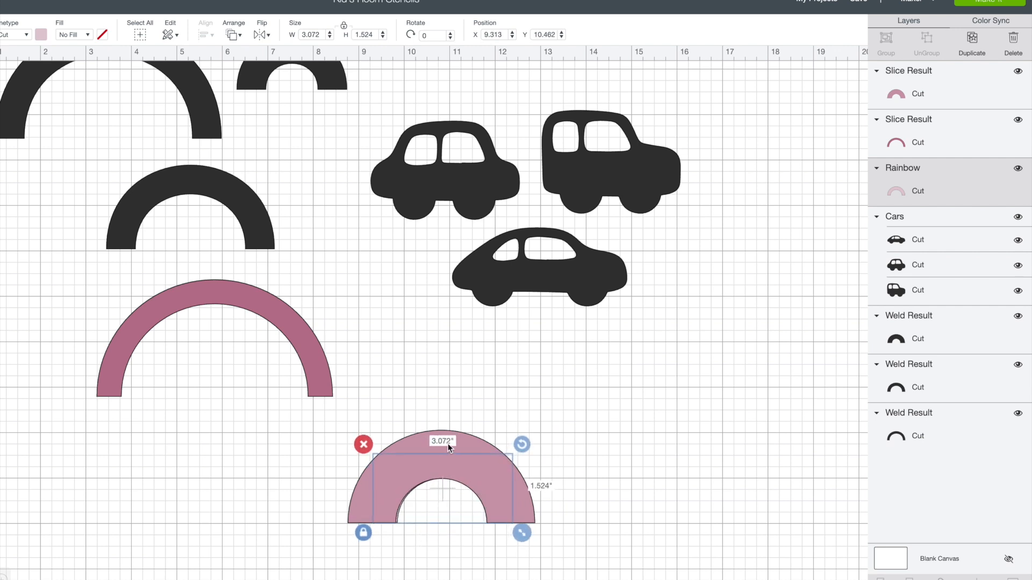
drag(522, 533, 544, 533)
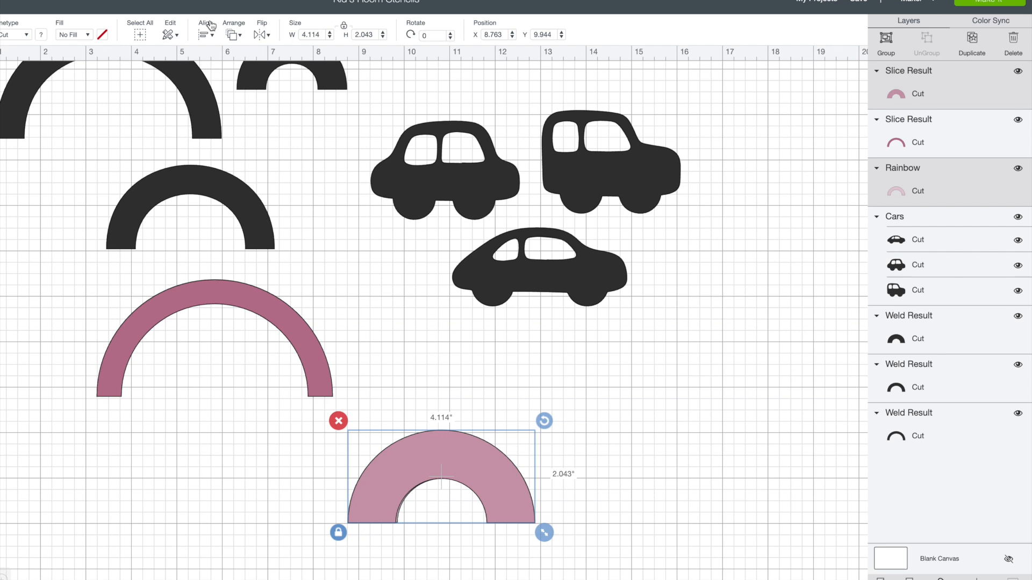
- Check the Align menu without aligning, then delete all the pink rainbow pieces
click(207, 33)
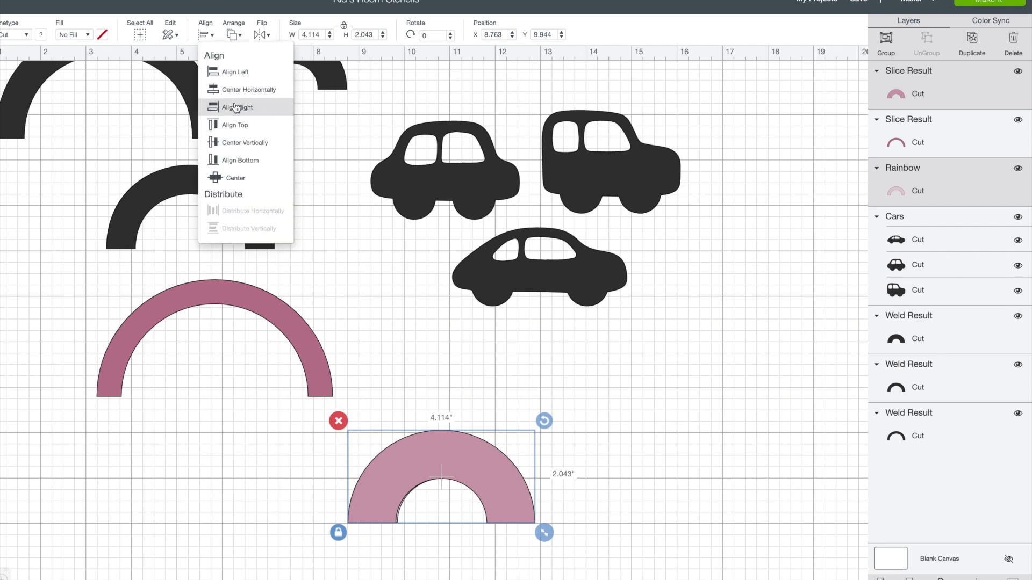
mouse_move(239, 160)
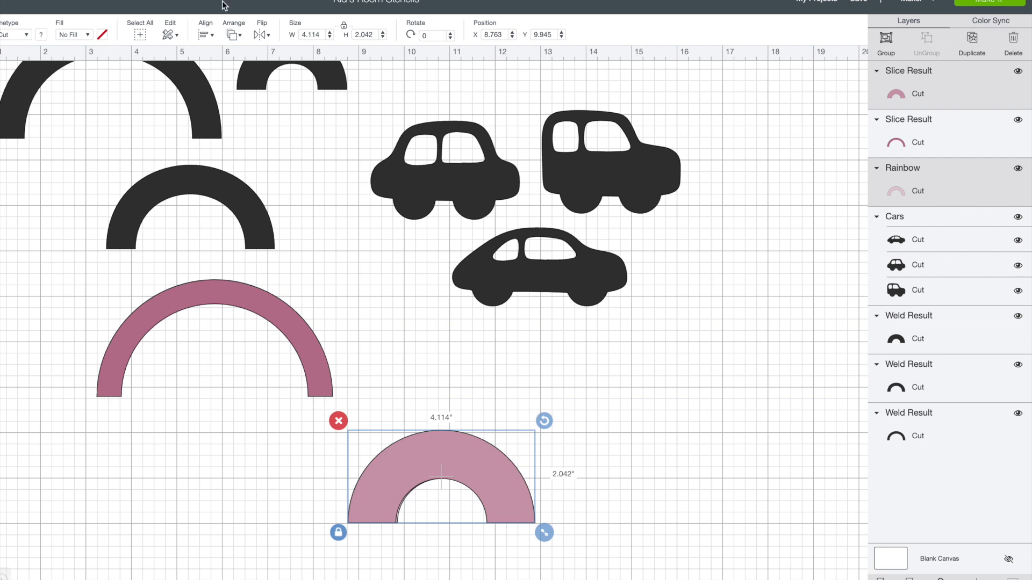
click(205, 34)
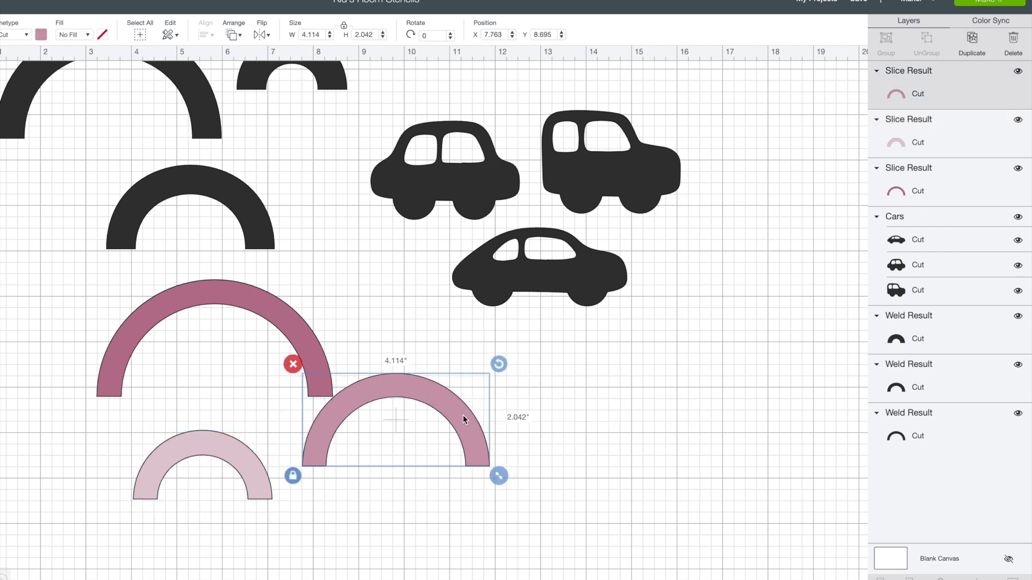
click(68, 337)
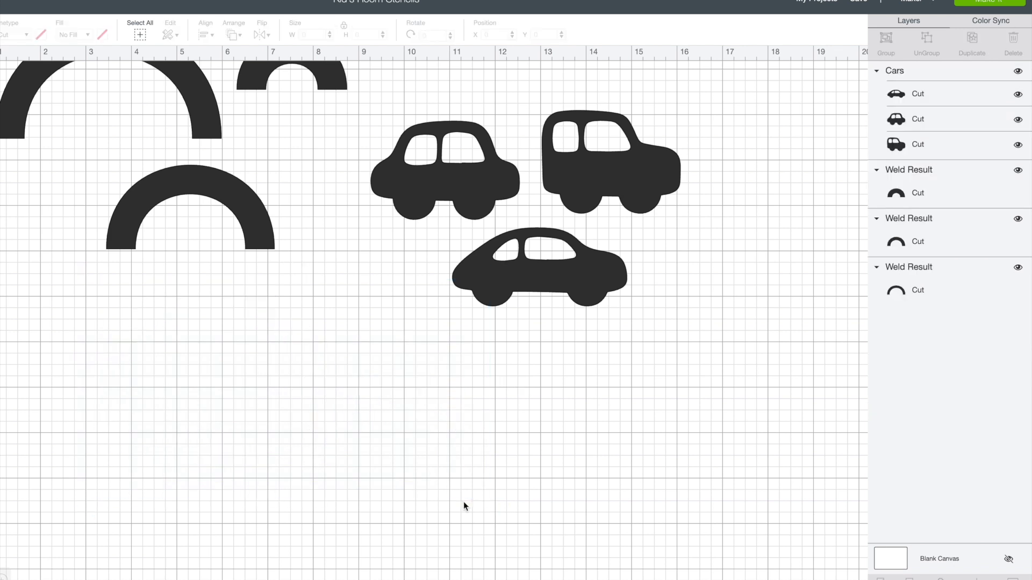
mouse_move(413, 325)
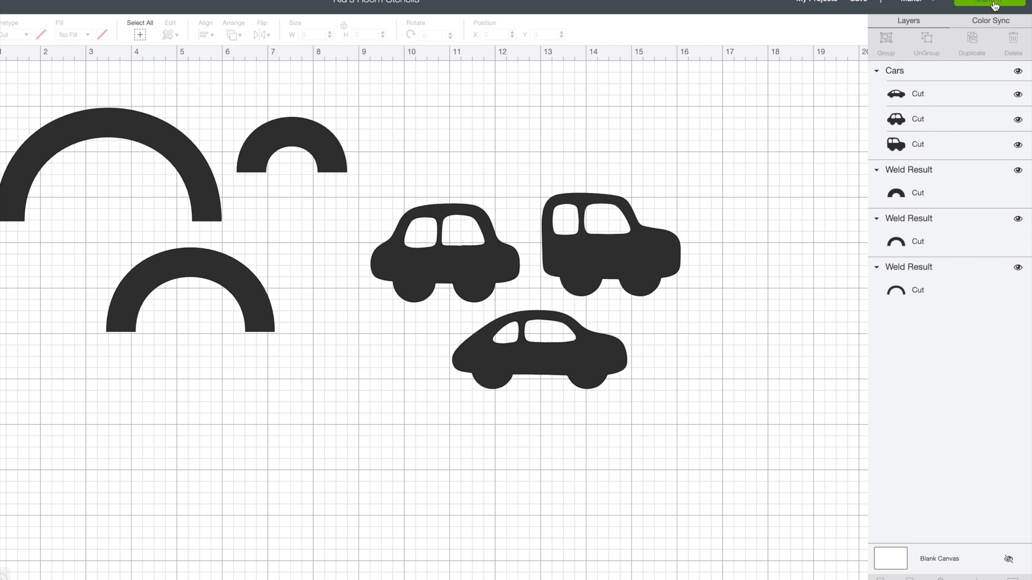
- Send the cars and black arcs to the Make It cutting mat preview
click(995, 1)
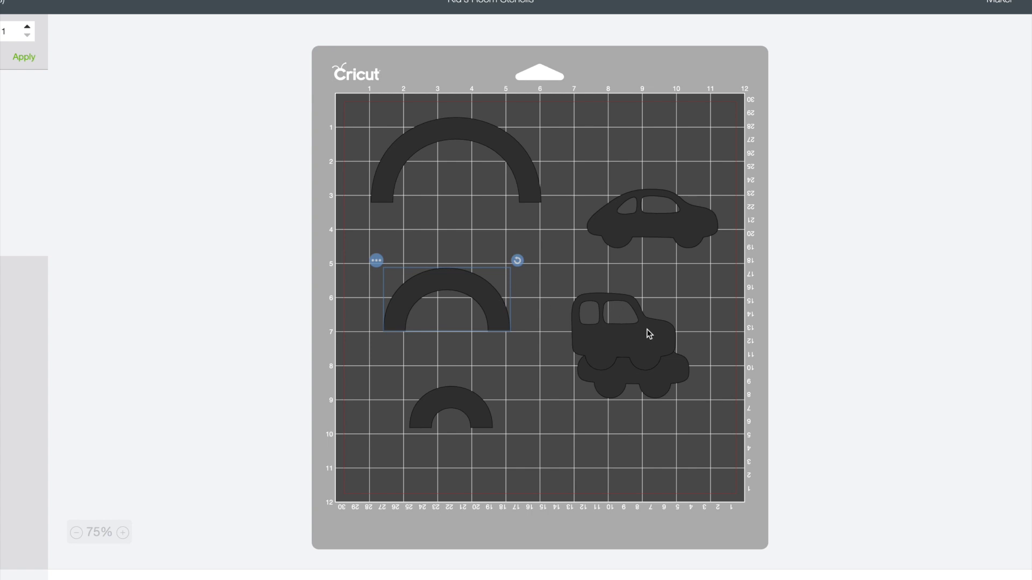
- Stack the truck and cars in a column beside the arcs on the mat and clear the selection
drag(648, 217, 632, 441)
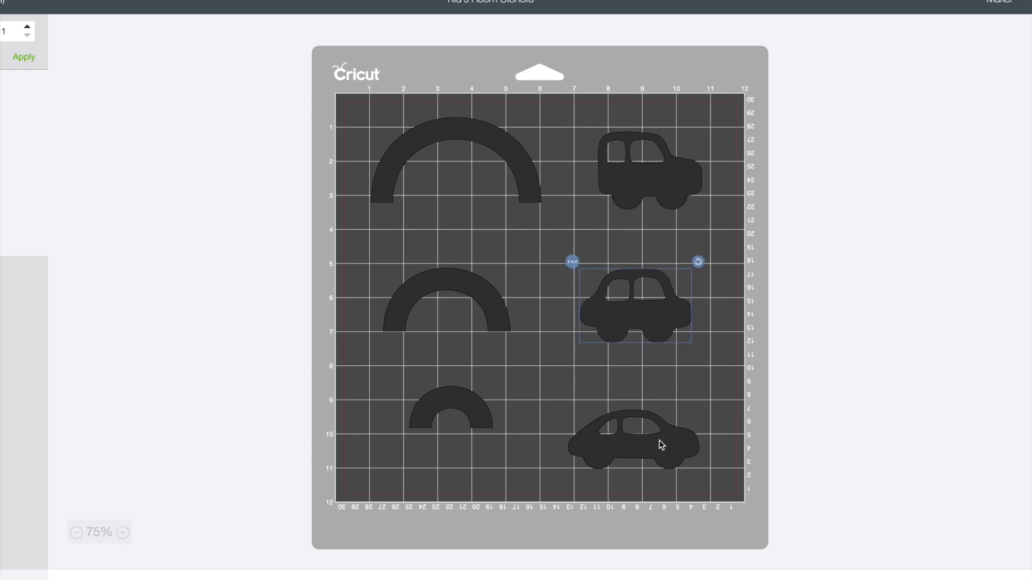
drag(660, 444, 630, 418)
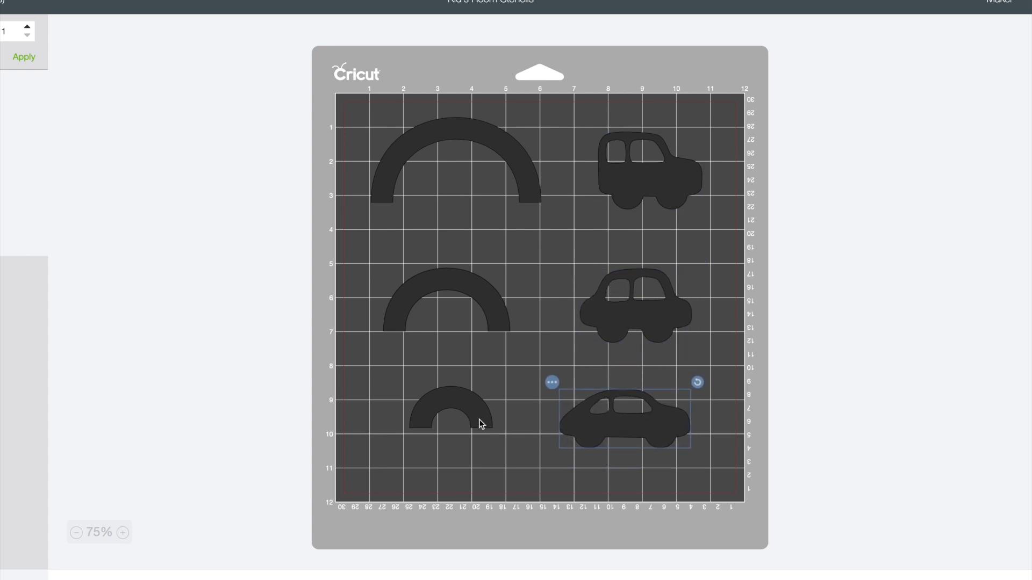
click(980, 462)
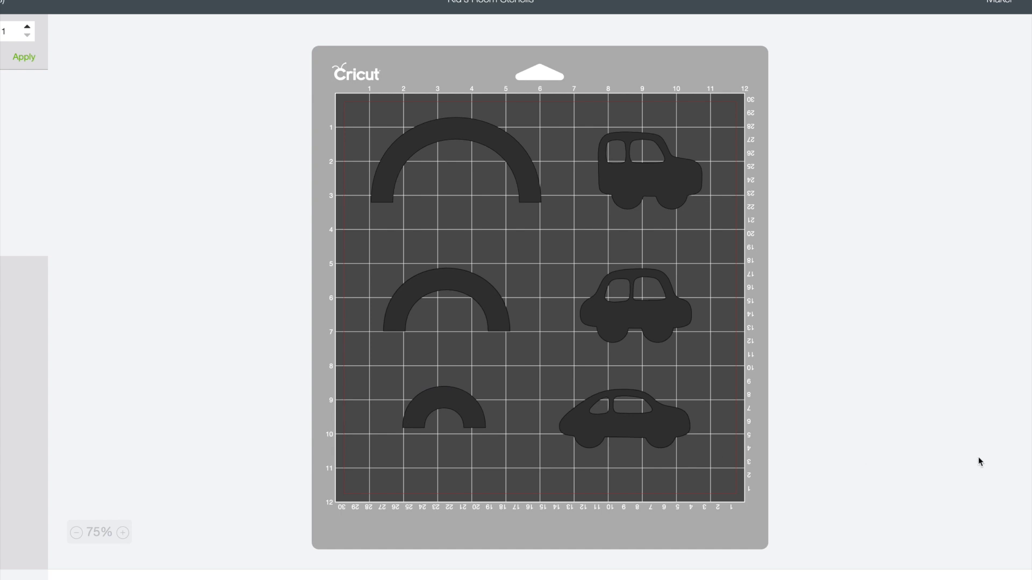